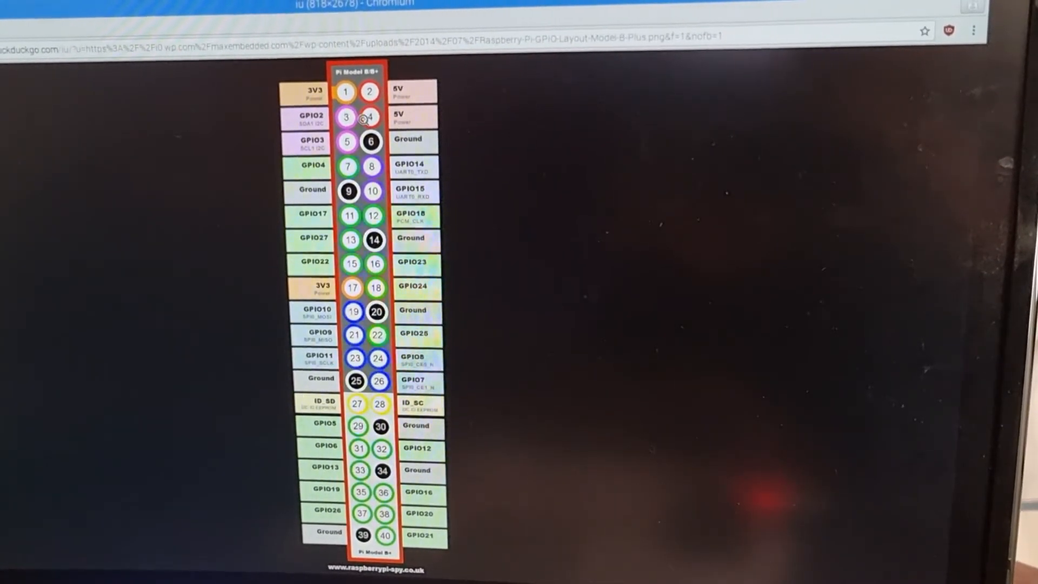
pyautogui.click(206, 16)
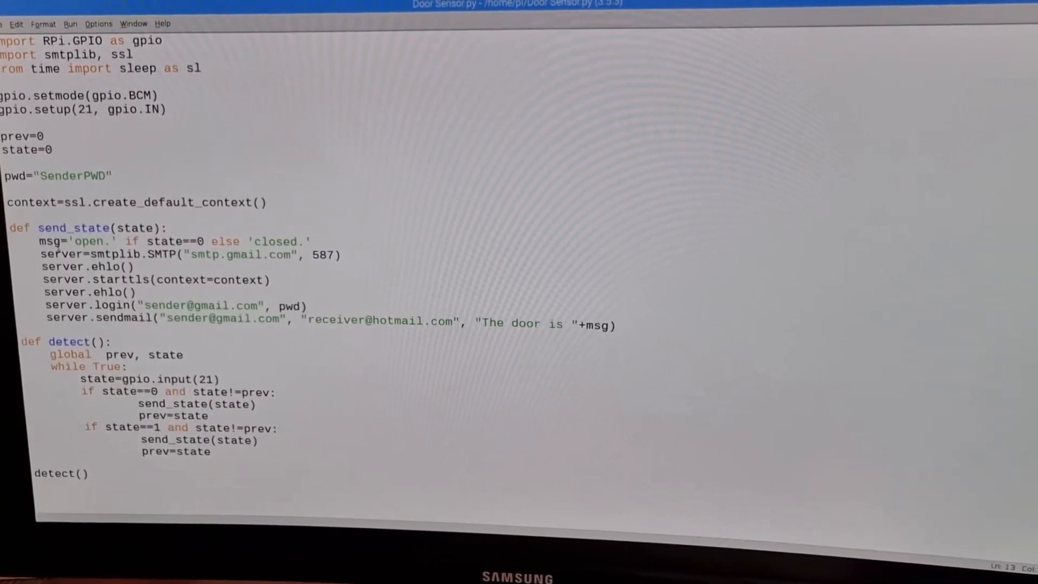
pyautogui.doubleClick(136, 227)
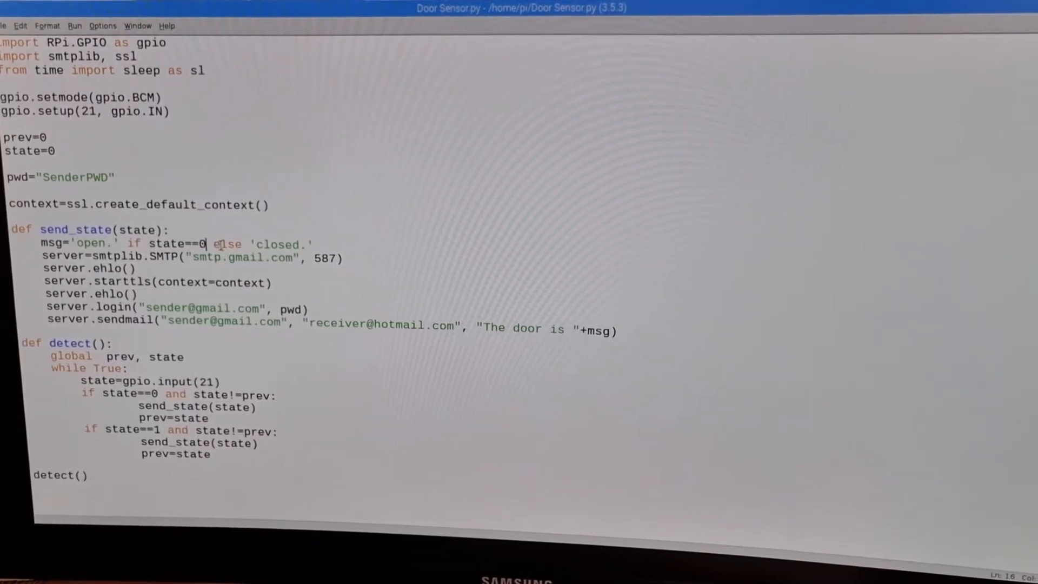
pyautogui.doubleClick(228, 247)
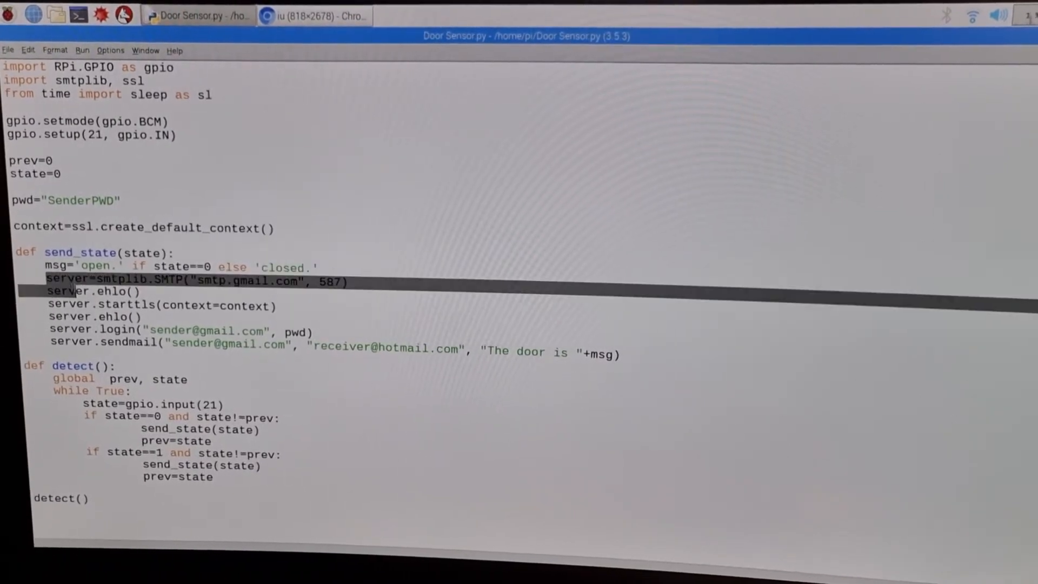
pyautogui.moveTo(49, 280); pyautogui.dragTo(146, 318)
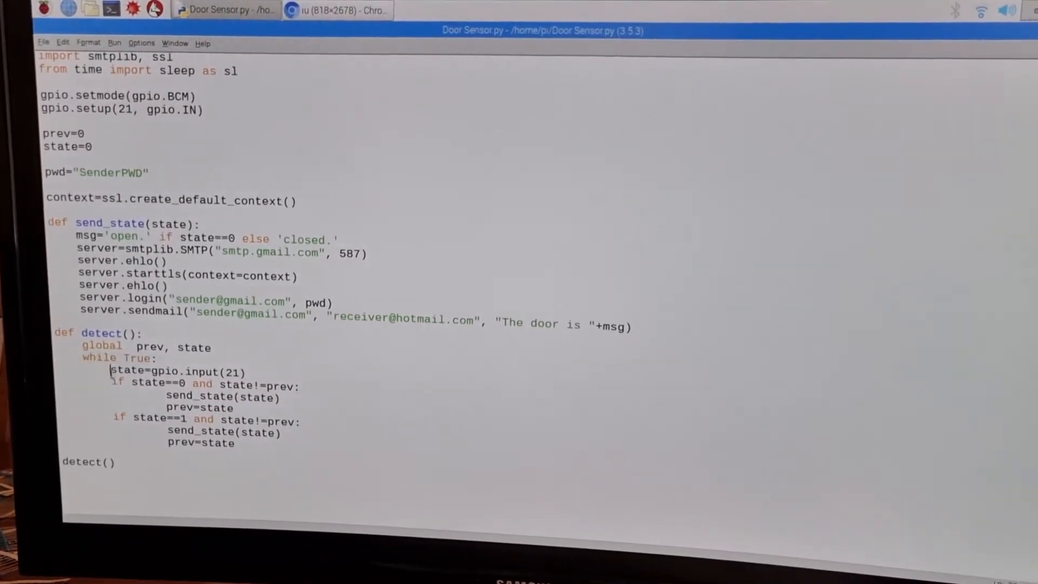
pyautogui.doubleClick(126, 371)
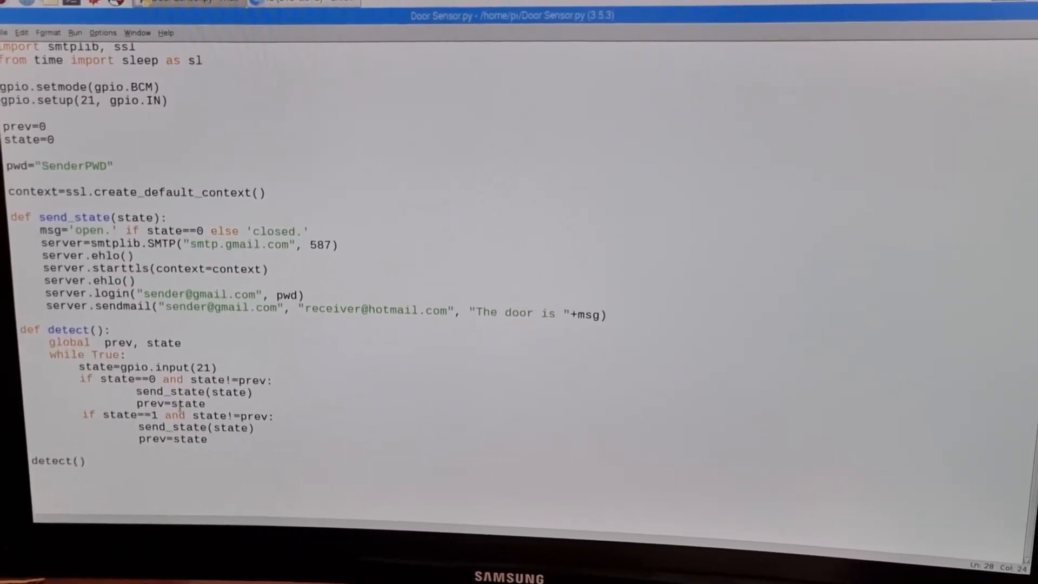
pyautogui.doubleClick(203, 378)
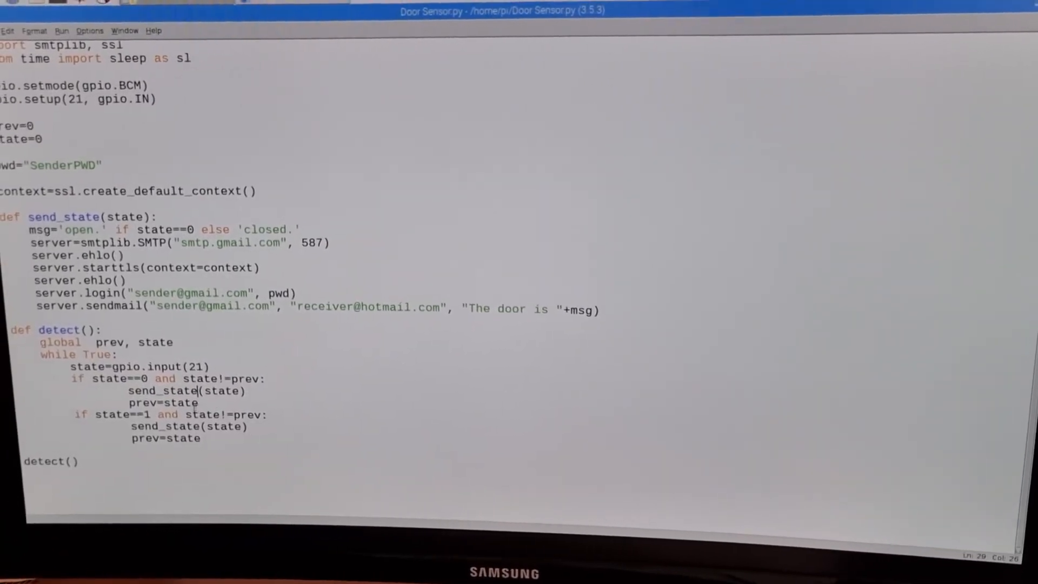
pyautogui.doubleClick(149, 402)
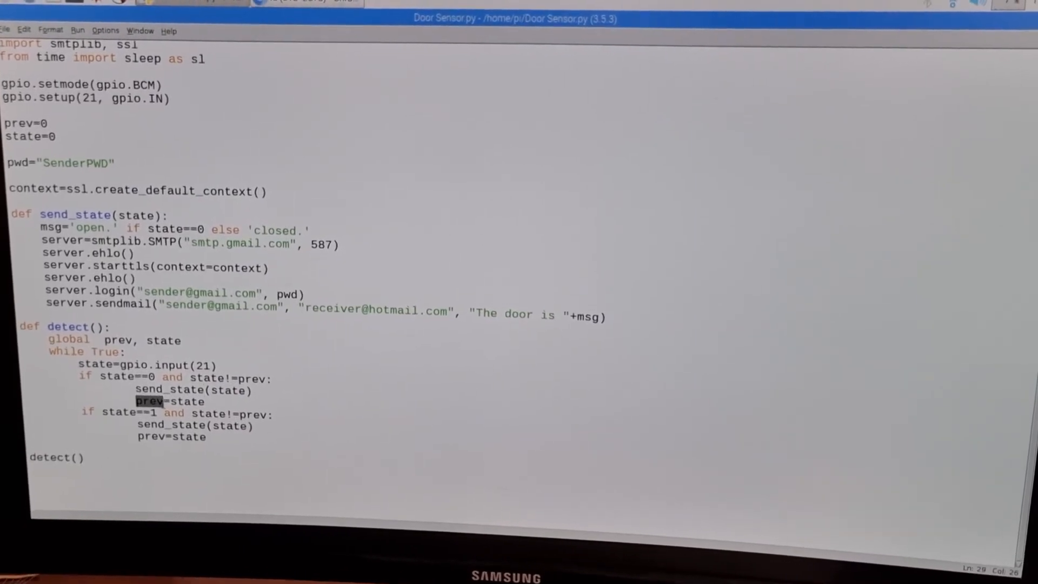